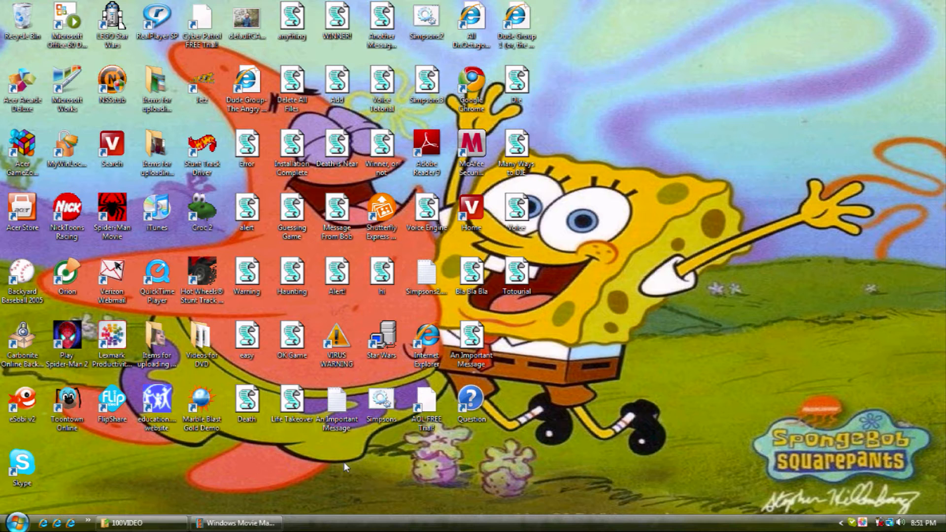
pyautogui.moveTo(300, 510)
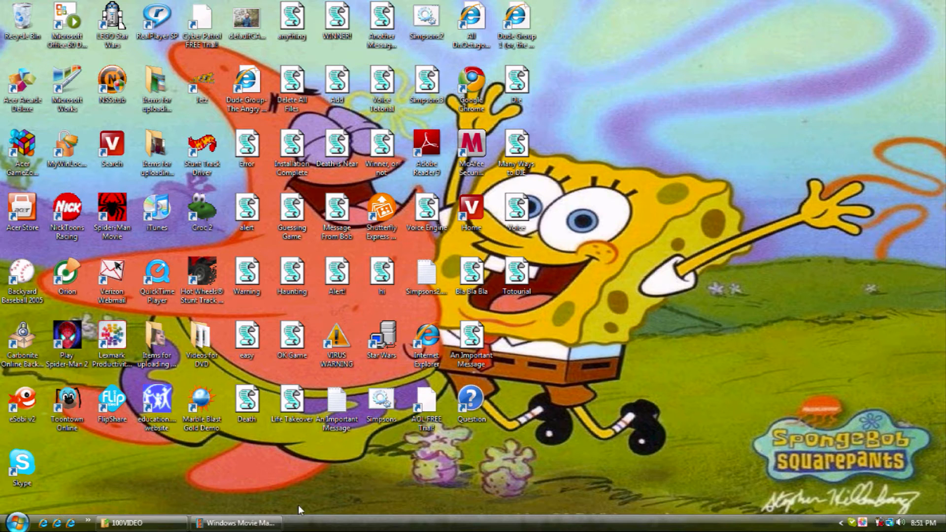
# - Restore the Windows Movie Maker project window from the taskbar
pyautogui.click(237, 522)
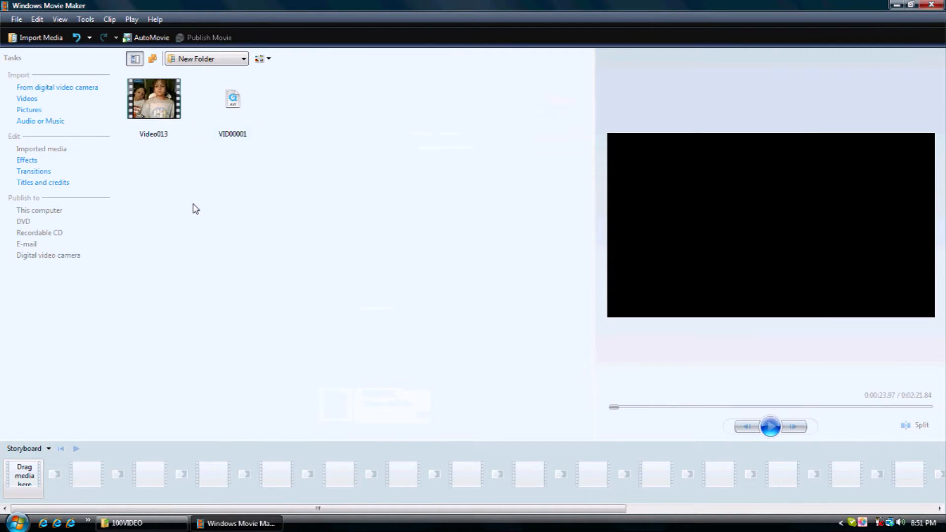
pyautogui.moveTo(234, 102)
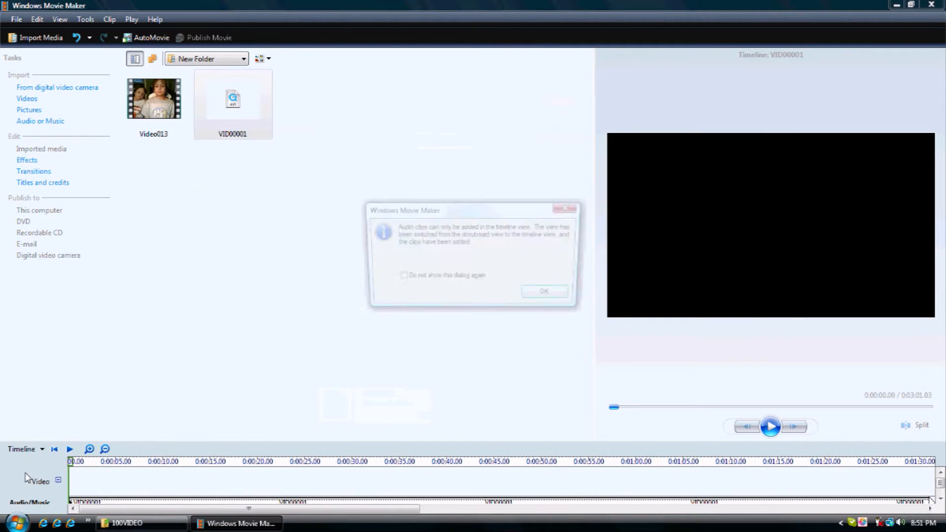
# - Dismiss the timeline-view message, then play and pause VID00001, whose preview stays black
pyautogui.click(544, 290)
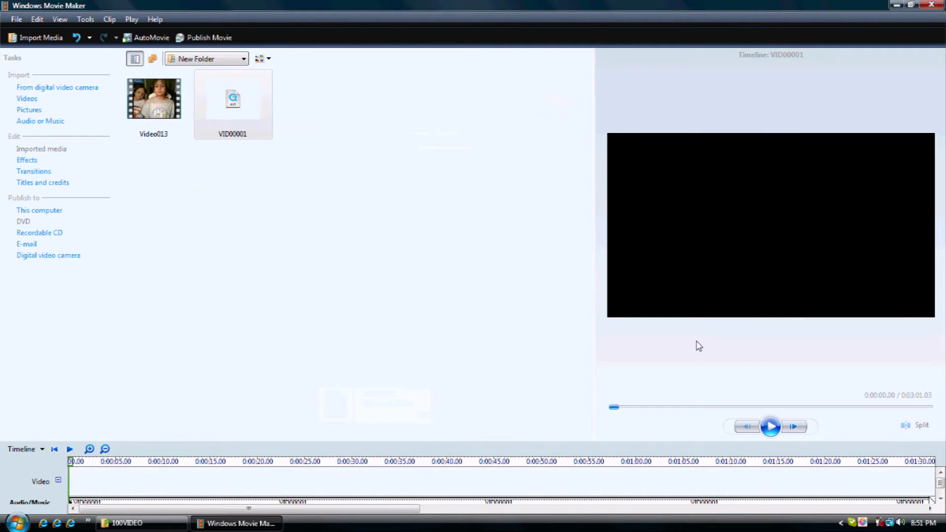
pyautogui.click(771, 426)
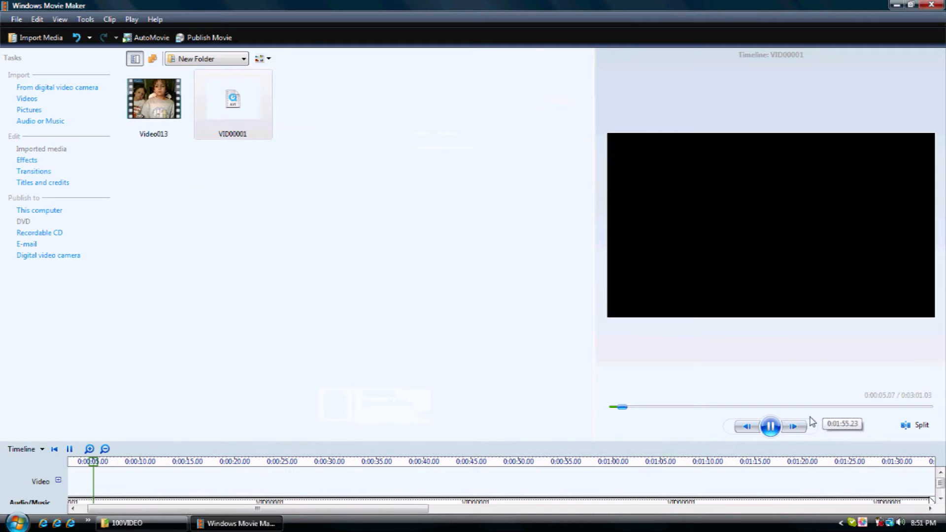
pyautogui.click(771, 426)
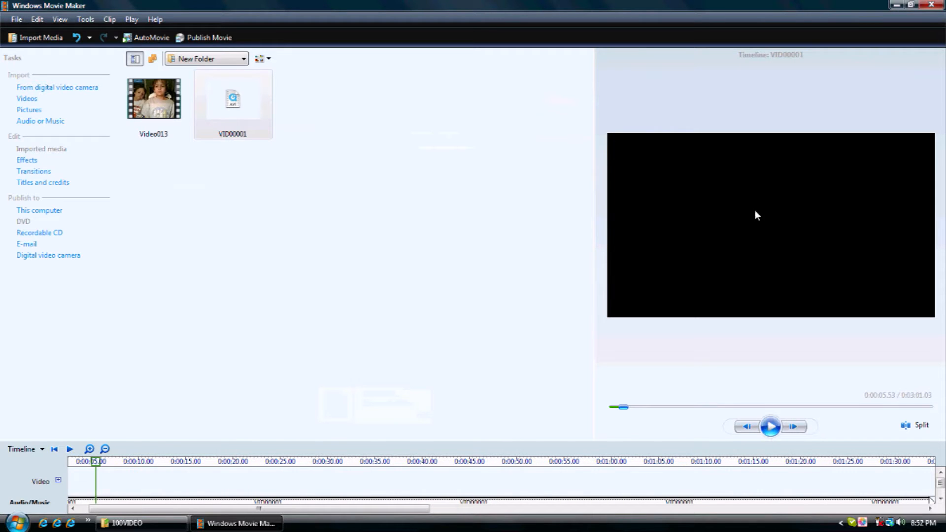
pyautogui.moveTo(658, 320)
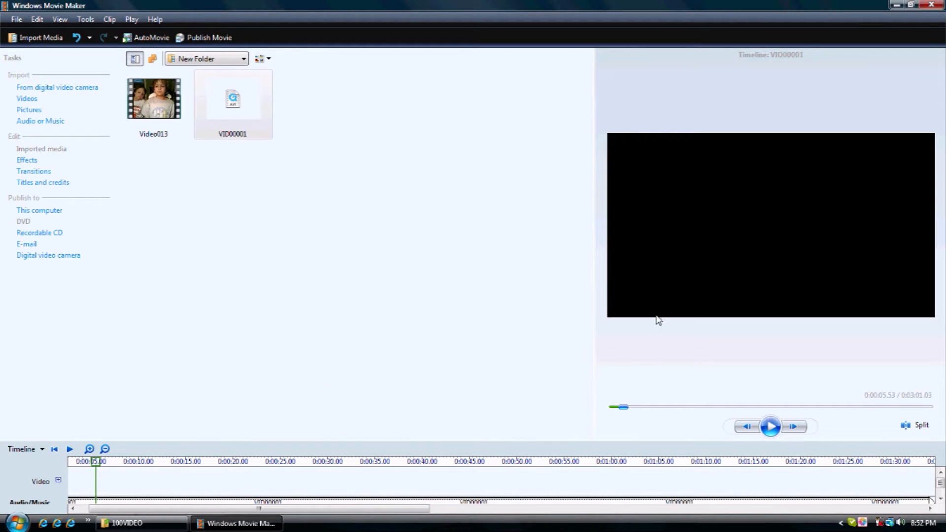
pyautogui.click(232, 103)
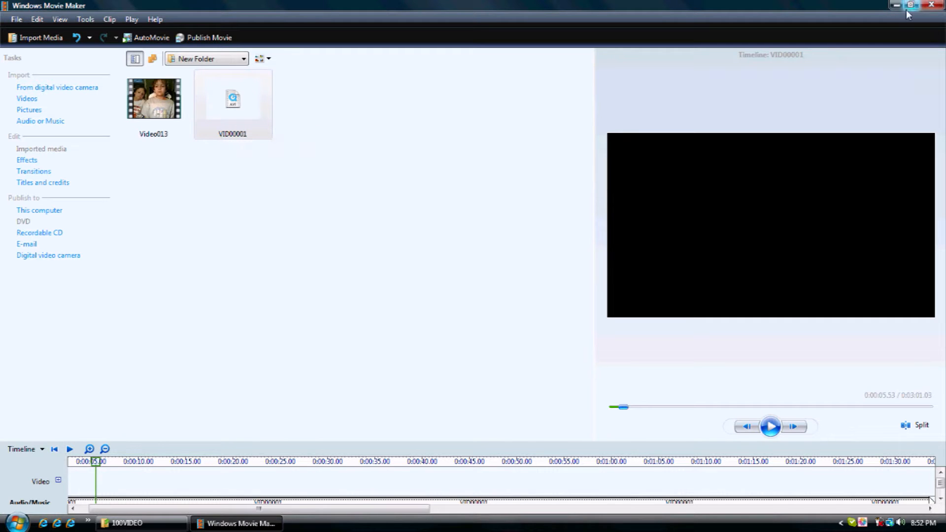
pyautogui.moveTo(233, 103)
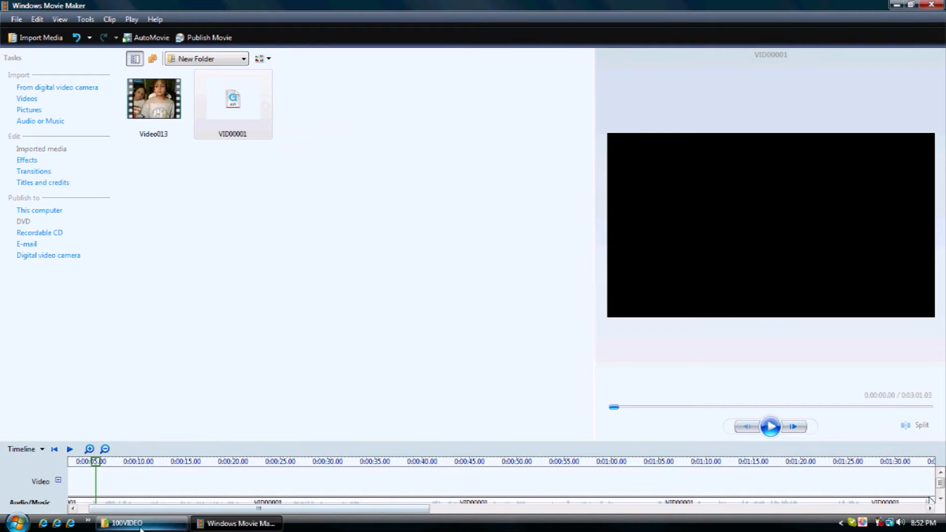
# - Check VID00001's AVI details in 100VIDEO, then minimize Movie Maker and the folder window
pyautogui.moveTo(232, 99); pyautogui.dragTo(319, 202)
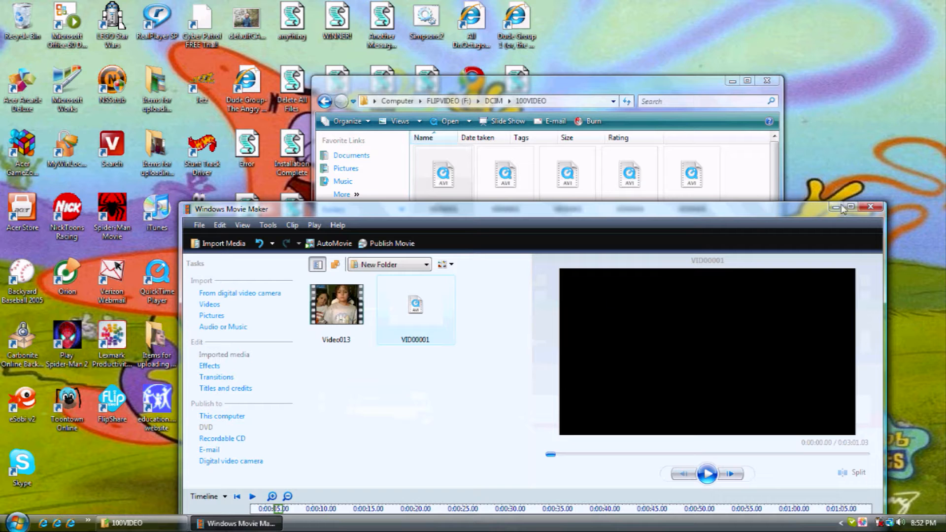
pyautogui.click(850, 208)
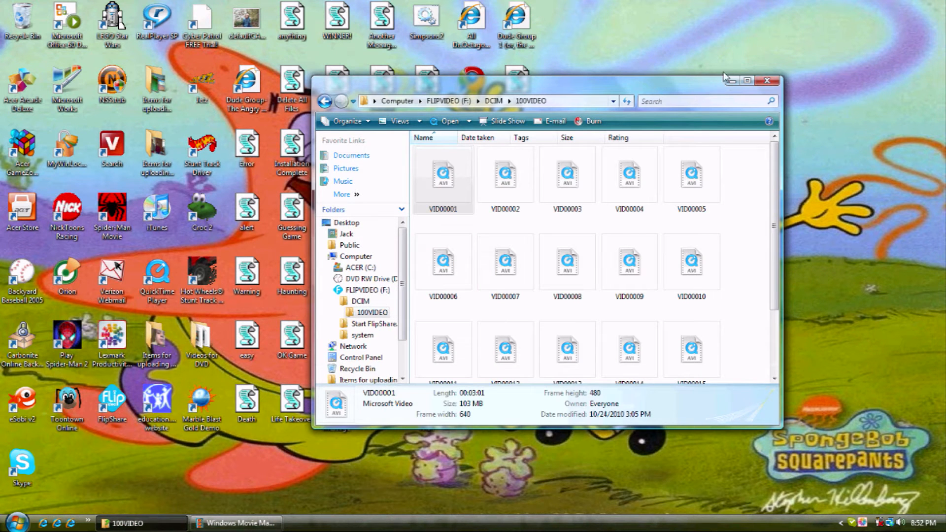
pyautogui.click(767, 80)
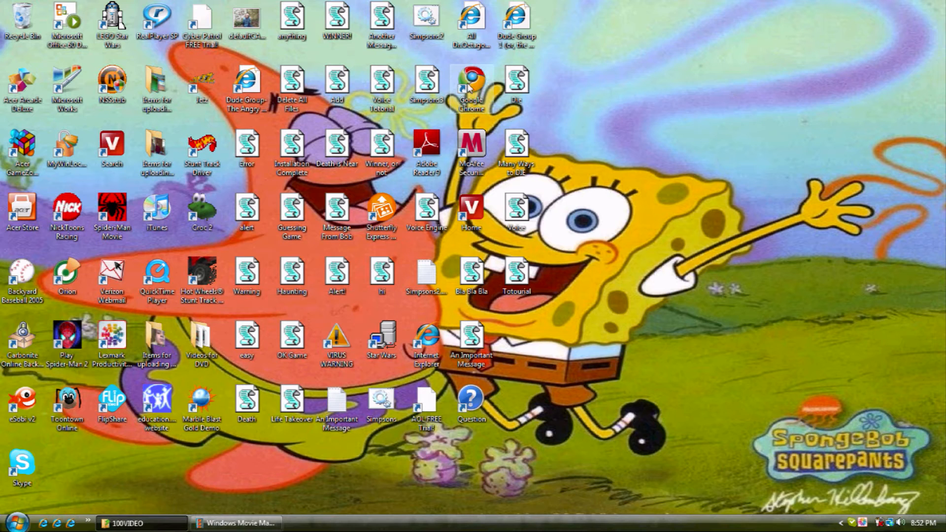
# - Launch Chrome, go to freemake.com and open the Free Video Converter page
pyautogui.doubleClick(471, 84)
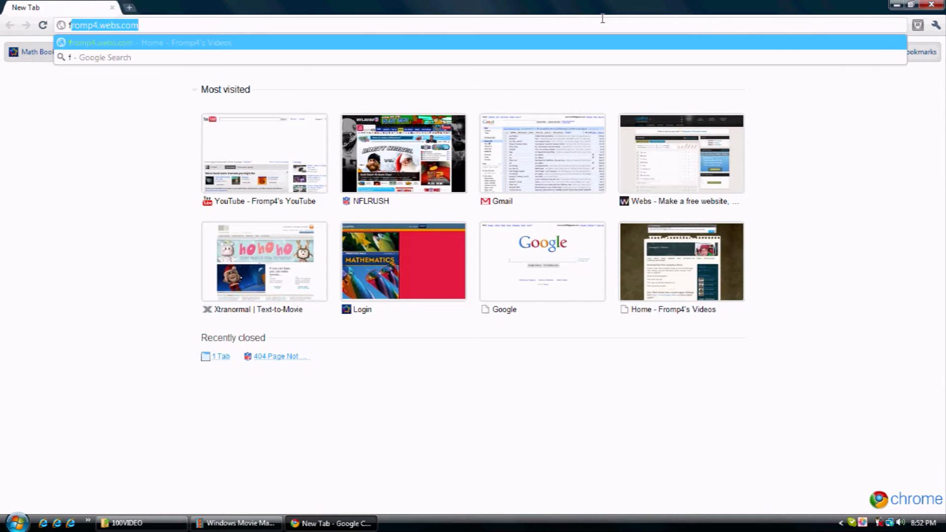
pyautogui.write('freemake.com')
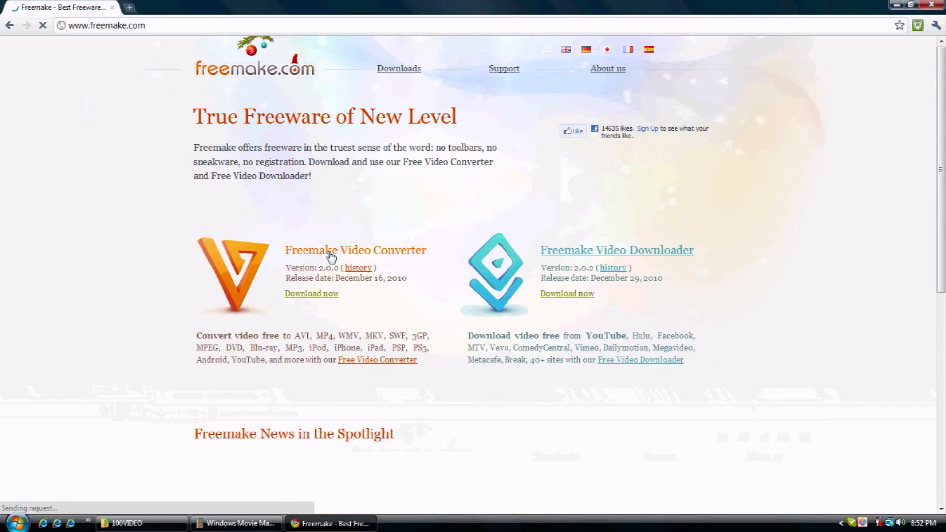
pyautogui.click(355, 250)
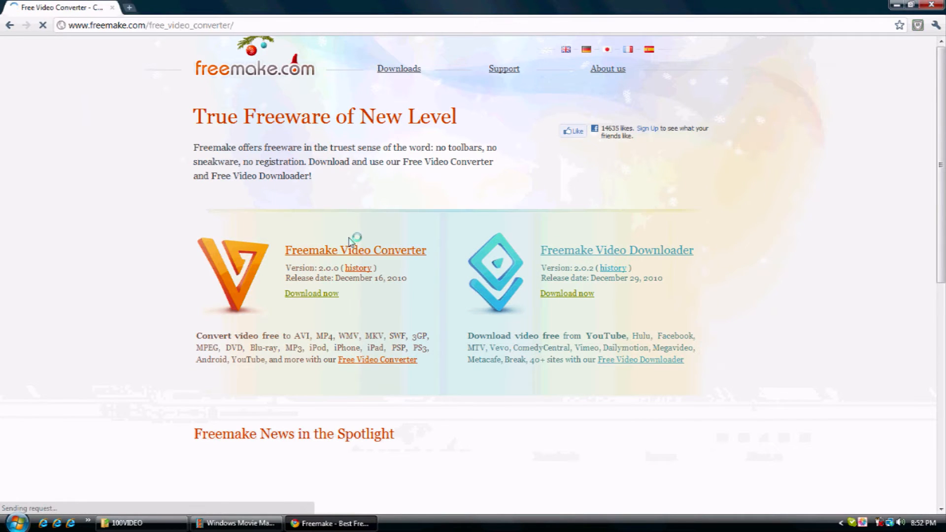
pyautogui.click(355, 250)
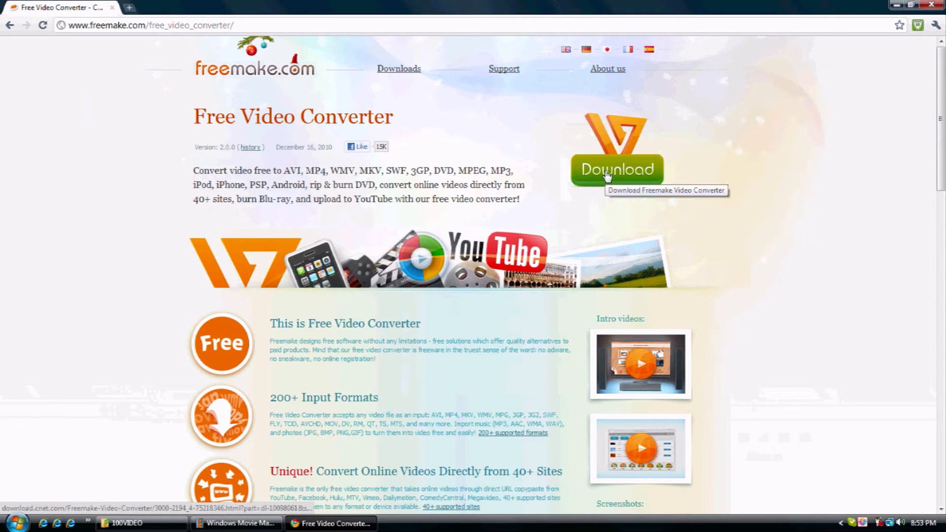
# - Download the Freemake Video Converter installer from CNET, keep it despite the warning, and run it
pyautogui.click(616, 169)
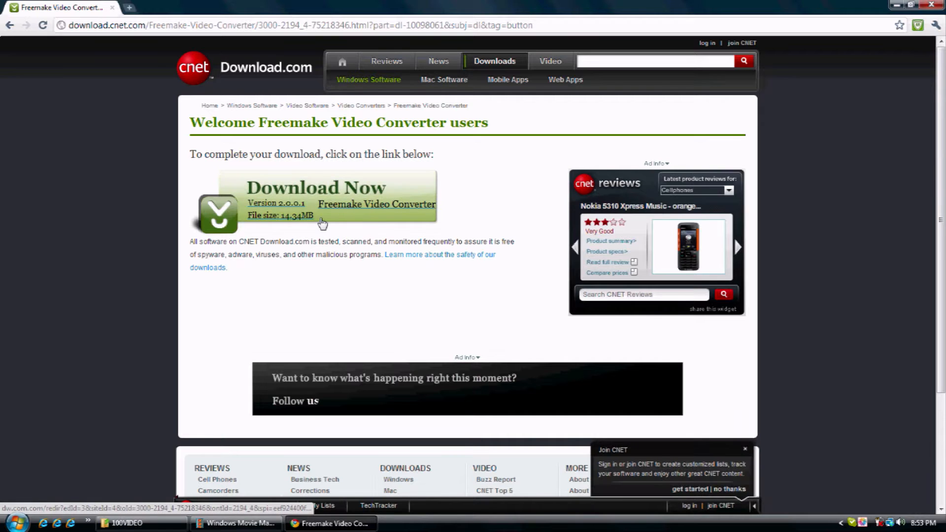
pyautogui.click(314, 188)
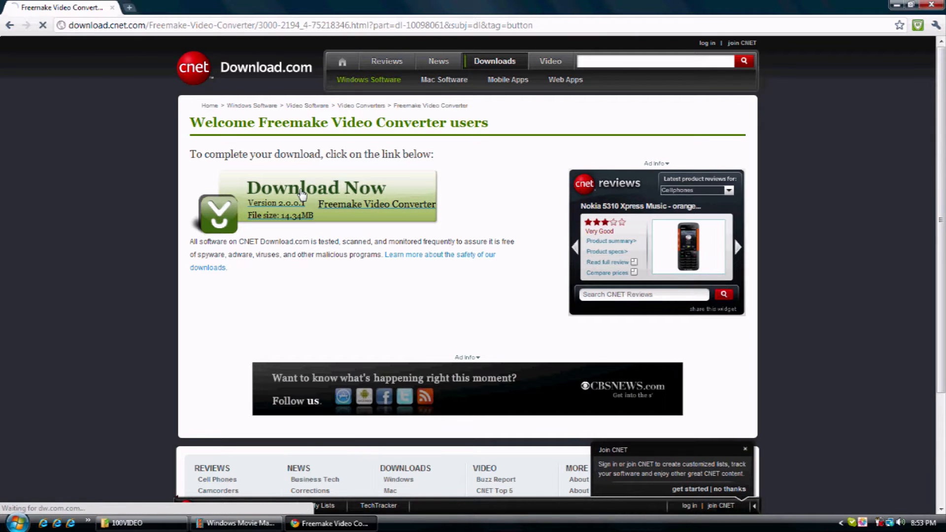
pyautogui.click(314, 188)
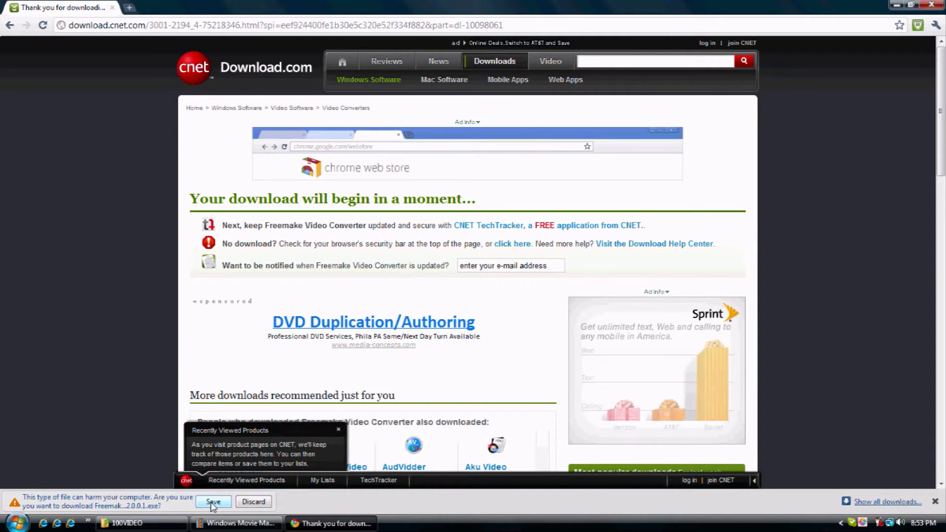
pyautogui.click(213, 502)
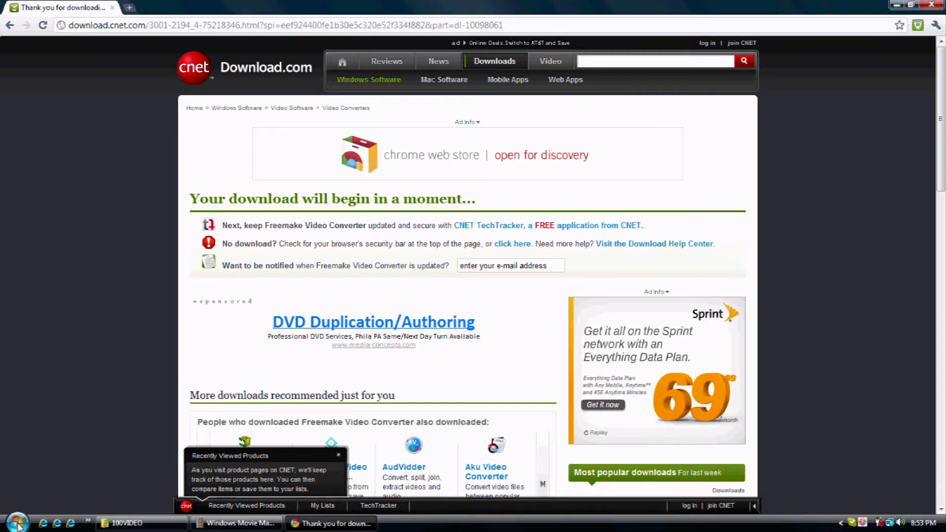
pyautogui.click(15, 523)
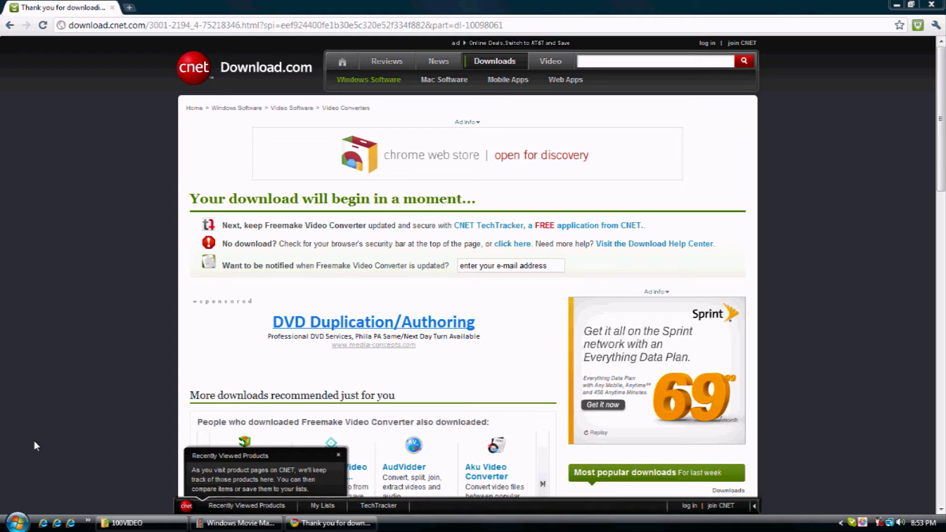
pyautogui.click(938, 5)
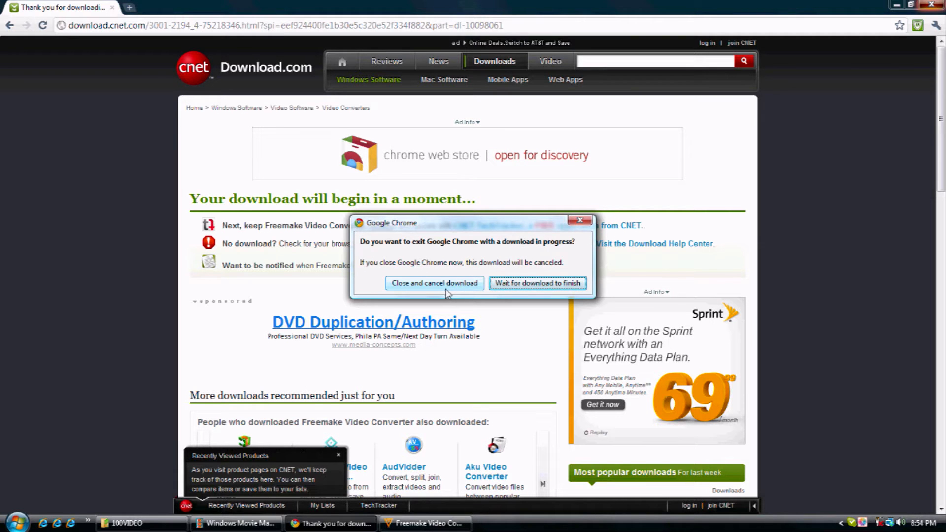
# - Maximize the Freemake Video Converter window and open the +Video file picker
pyautogui.click(434, 283)
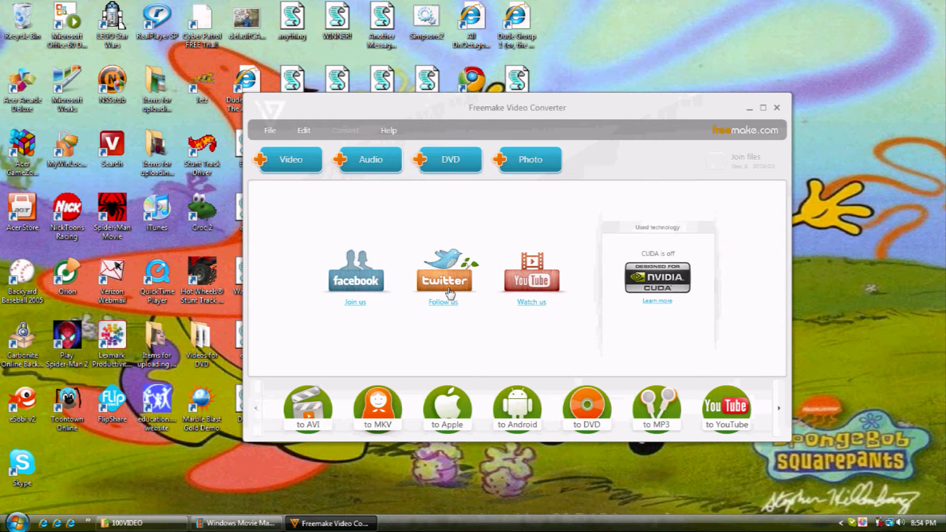
pyautogui.click(763, 107)
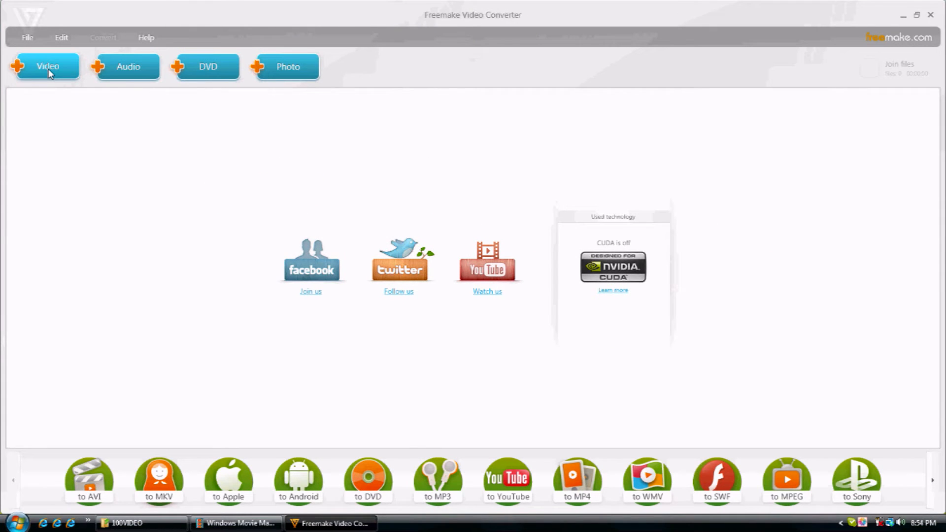
pyautogui.click(49, 66)
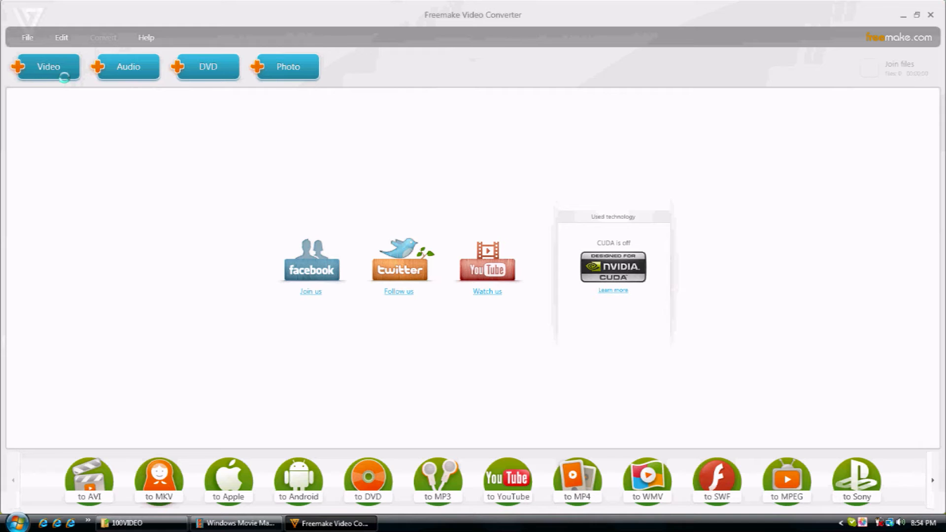
pyautogui.click(49, 66)
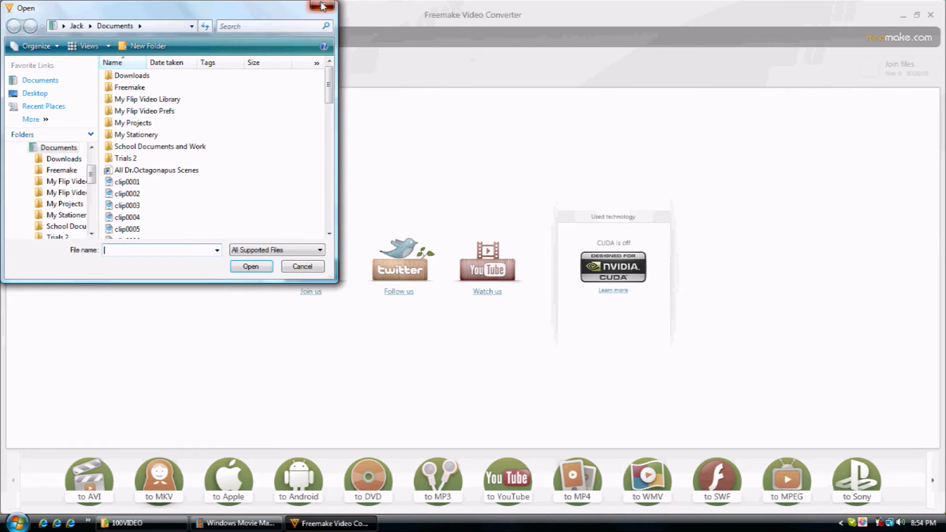
# - Close the file picker and add VID00001 from the 100VIDEO folder to the list
pyautogui.click(125, 524)
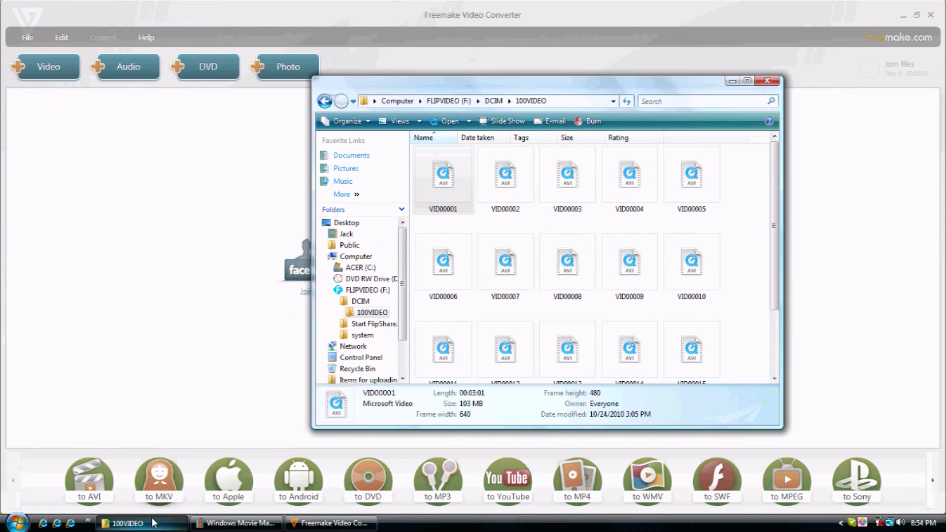
pyautogui.moveTo(443, 175)
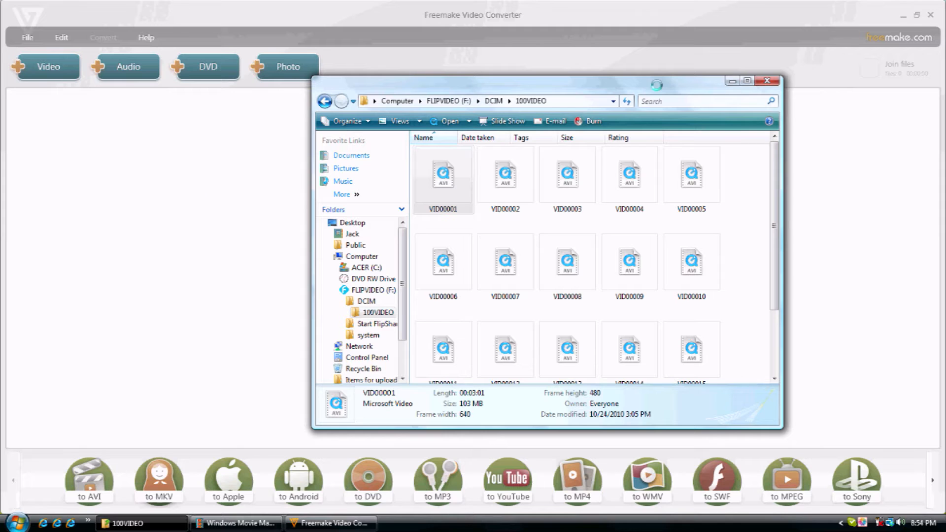
pyautogui.doubleClick(443, 174)
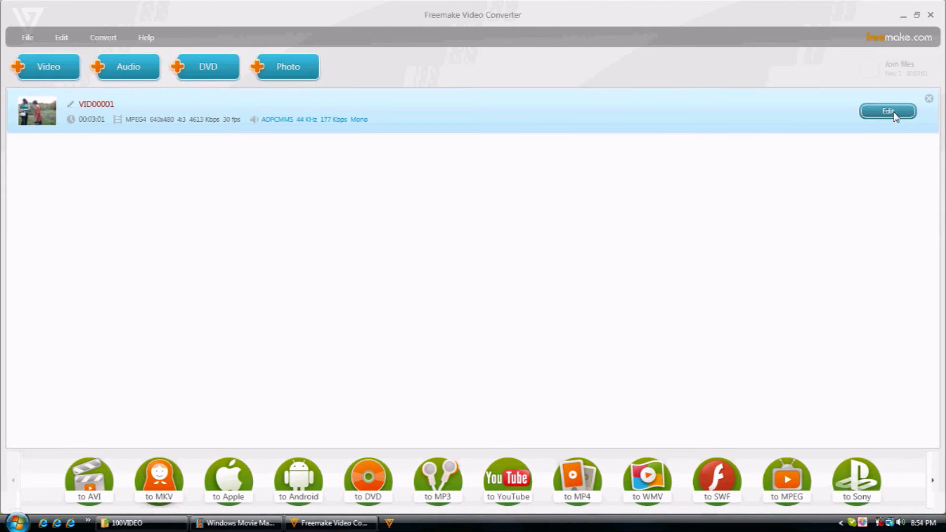
pyautogui.click(887, 110)
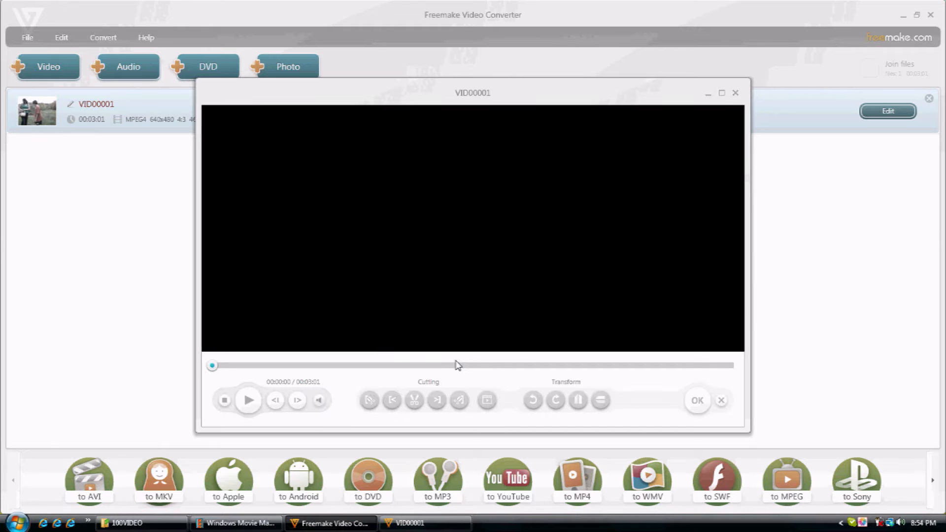
pyautogui.click(248, 400)
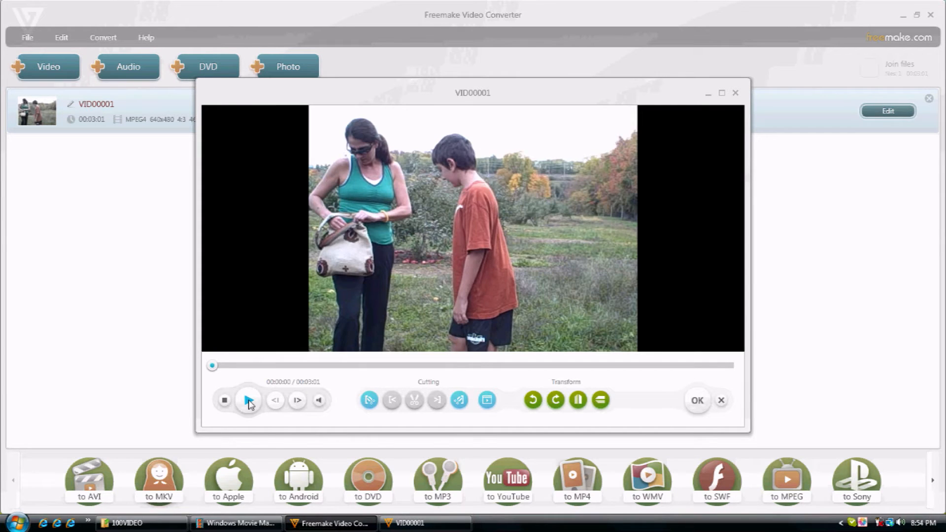
pyautogui.click(248, 400)
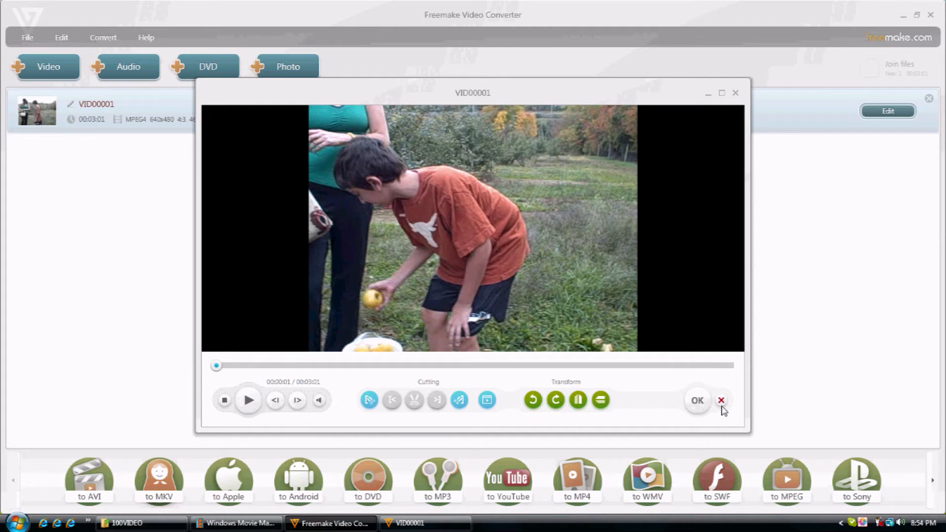
pyautogui.click(721, 400)
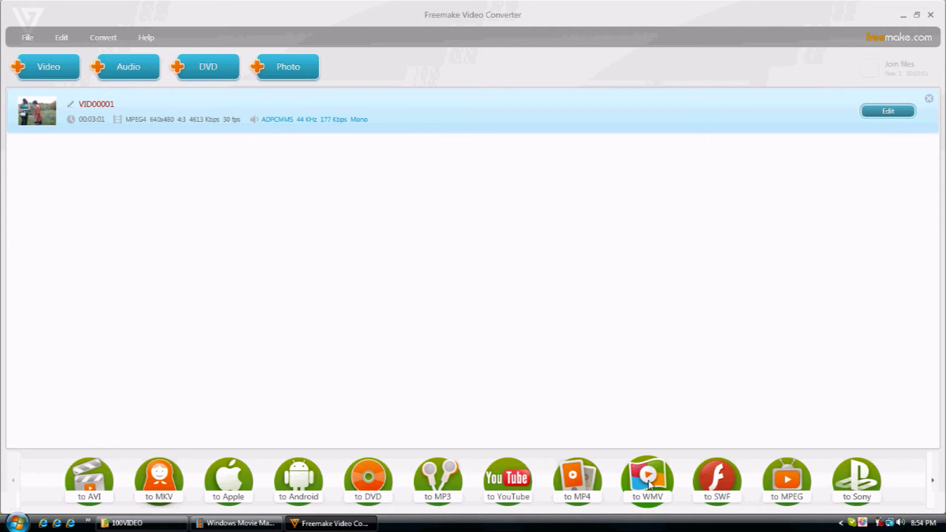
pyautogui.click(646, 475)
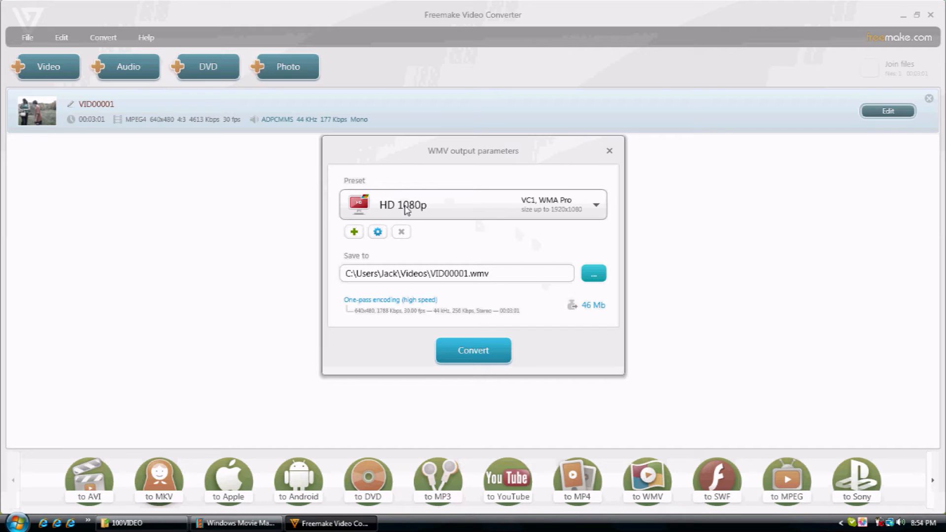
pyautogui.moveTo(413, 210)
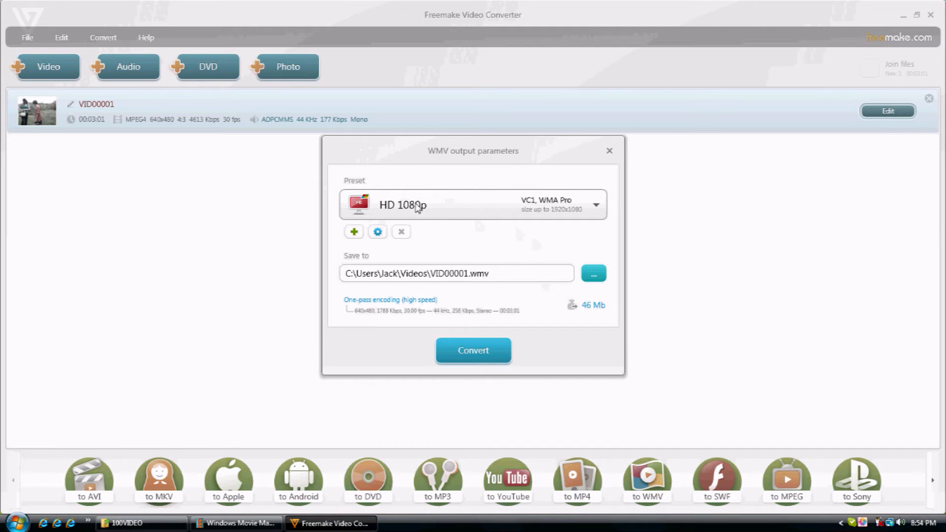
pyautogui.moveTo(457, 216)
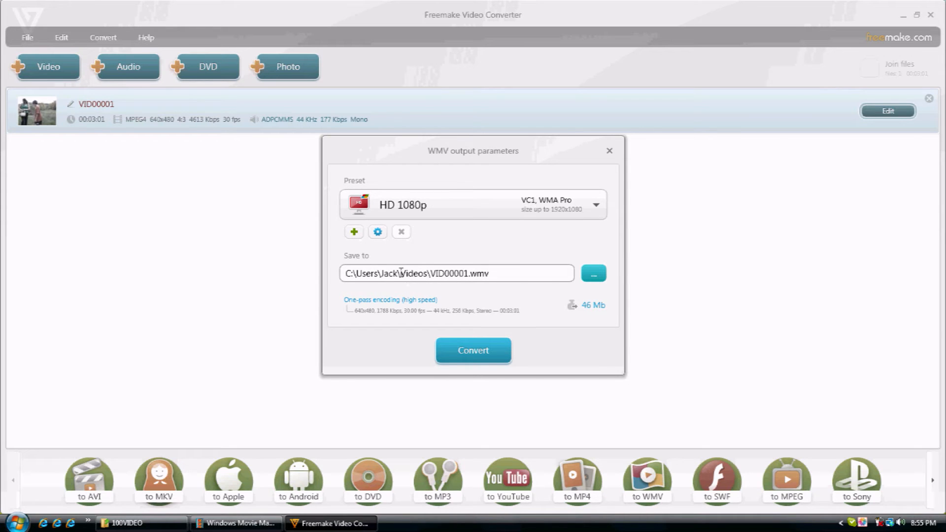
# - Review the WMV settings: HD 1080p preset, saving VID00001.wmv under Videos
pyautogui.doubleClick(413, 274)
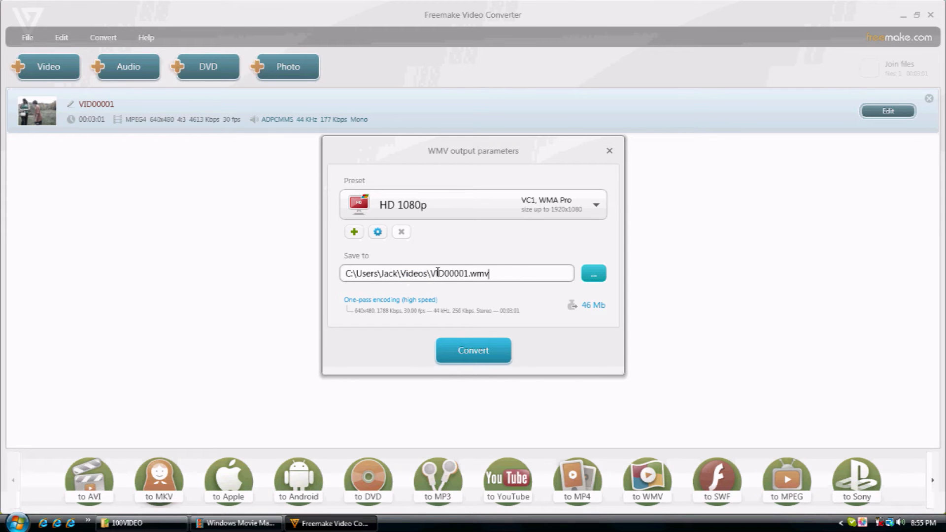
pyautogui.doubleClick(450, 273)
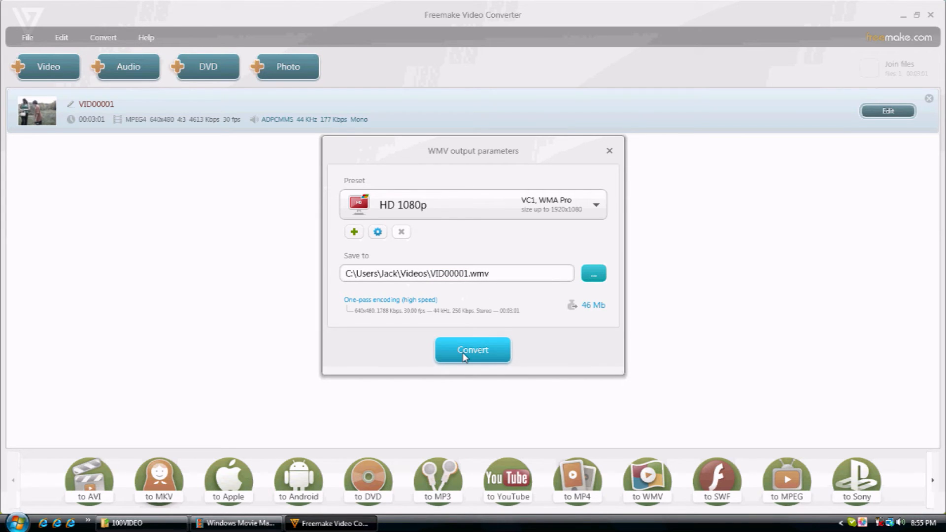
# - Convert VID00001 to WMV and dismiss the Success message at 100%
pyautogui.click(473, 350)
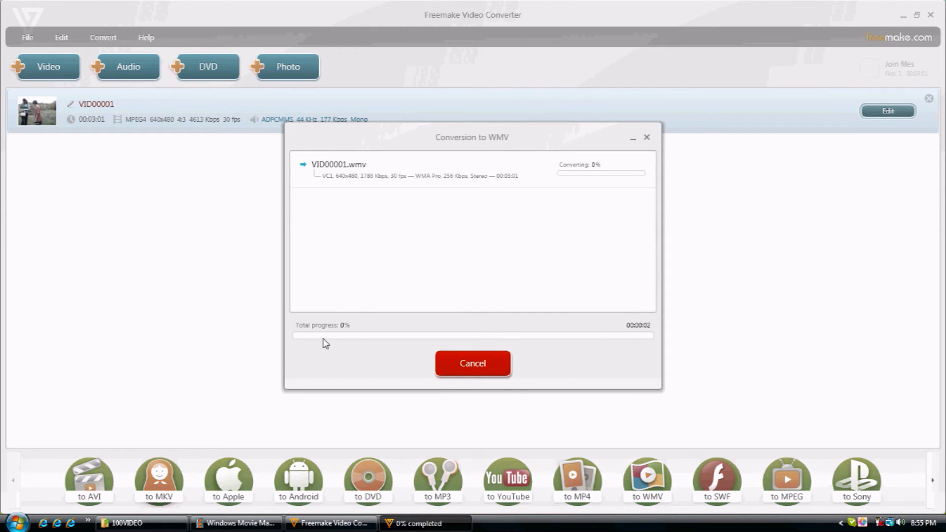
pyautogui.moveTo(397, 343)
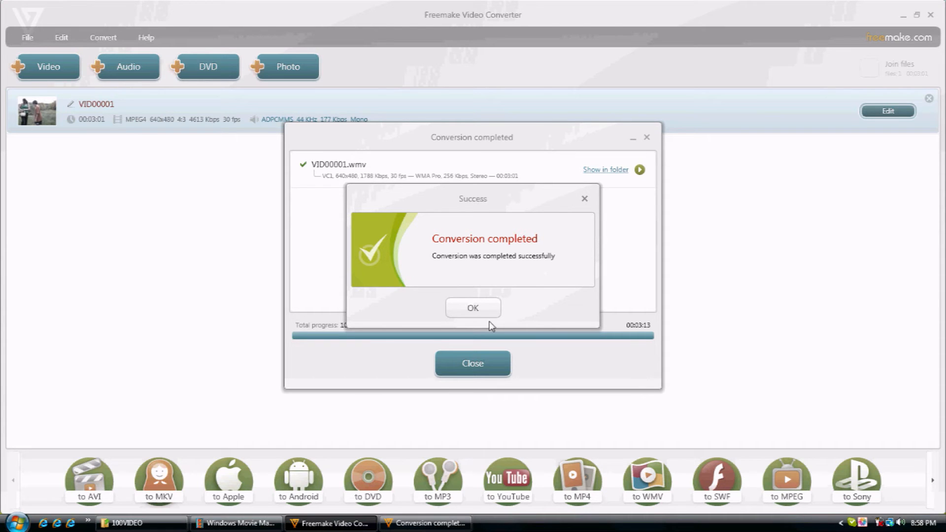
pyautogui.click(473, 308)
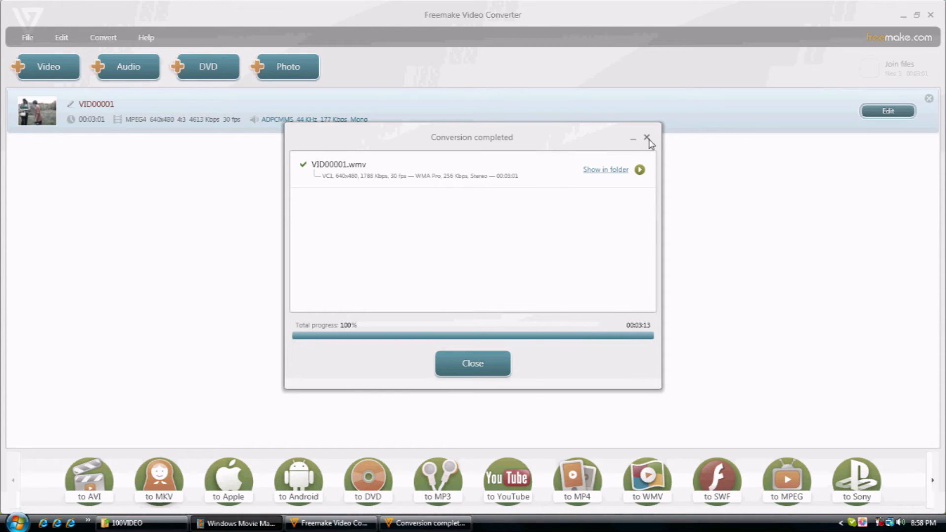
# - Close the conversion and 100VIDEO windows, then switch Movie Maker to Storyboard and back to Timeline
pyautogui.click(648, 138)
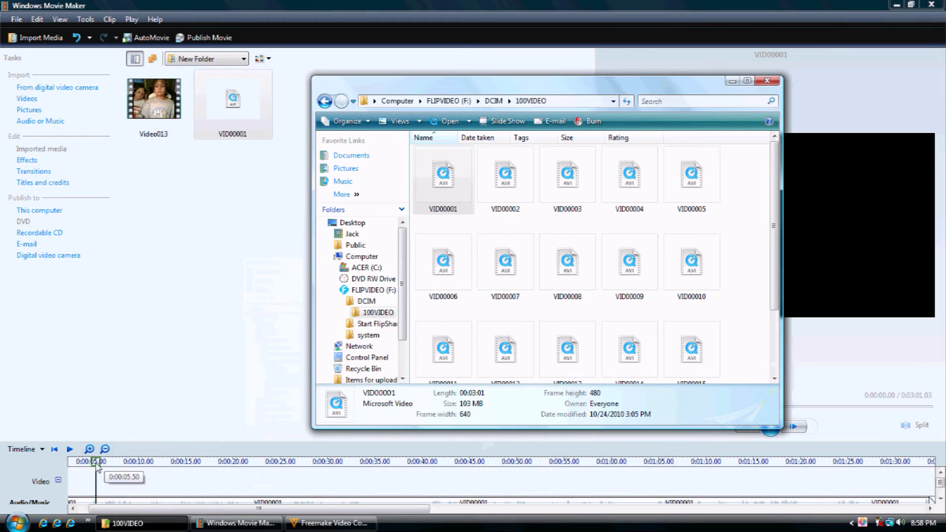
pyautogui.click(767, 81)
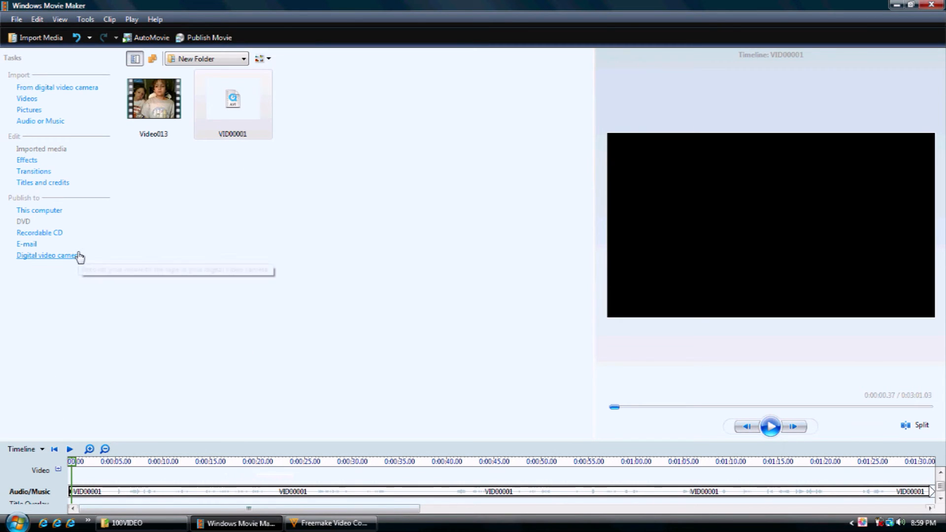
pyautogui.moveTo(161, 417)
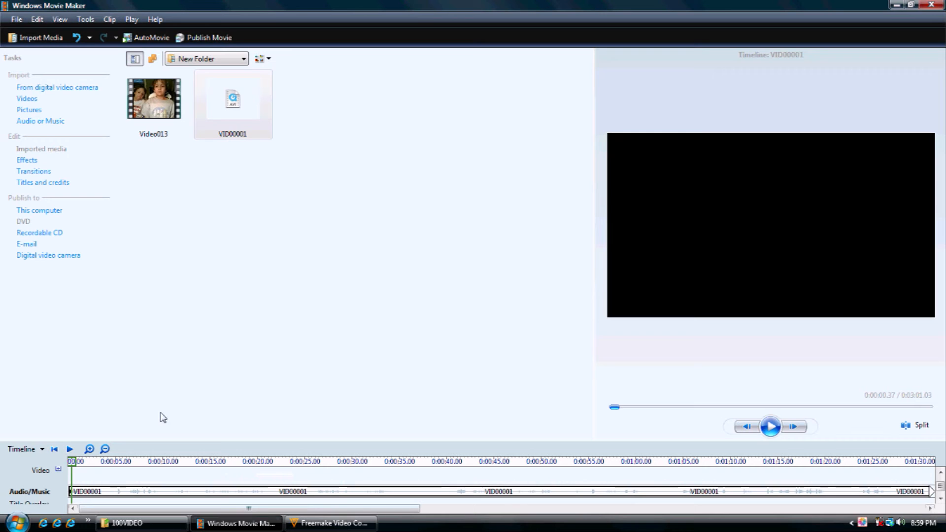
pyautogui.moveTo(91, 492)
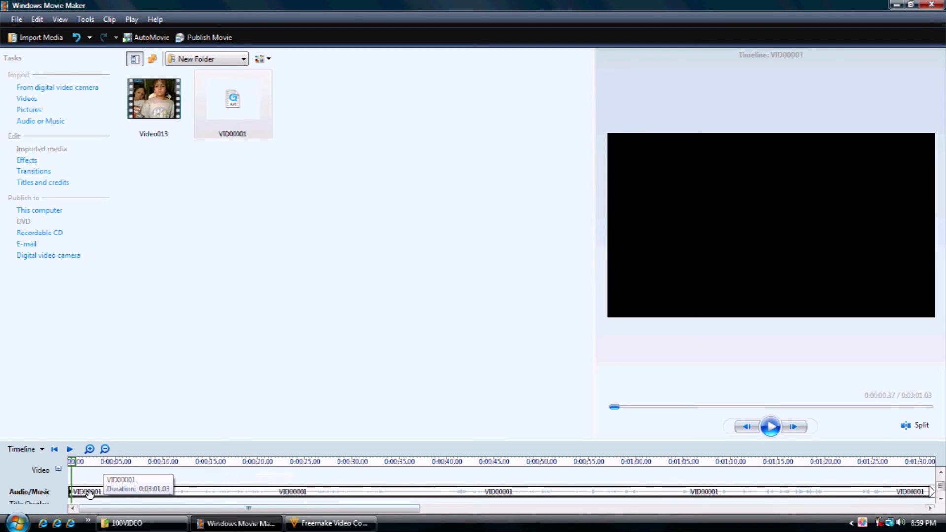
pyautogui.click(42, 449)
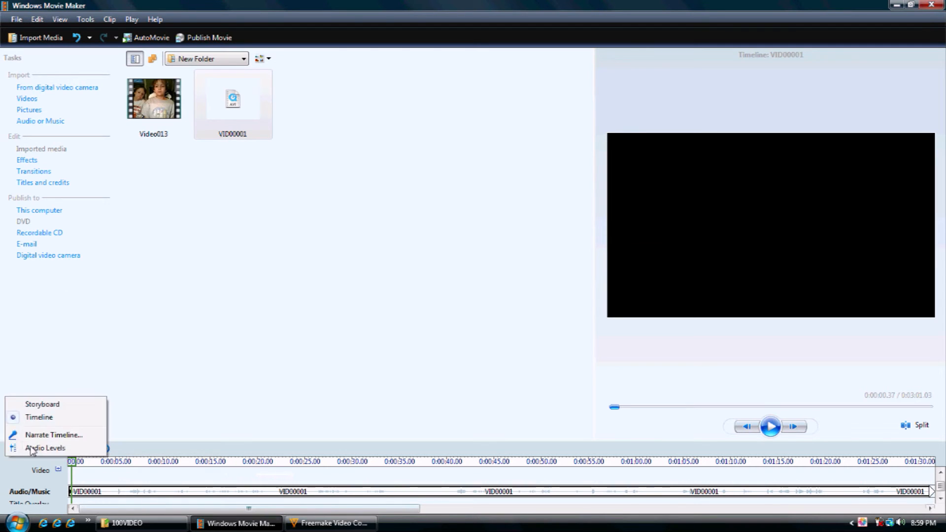
pyautogui.click(43, 405)
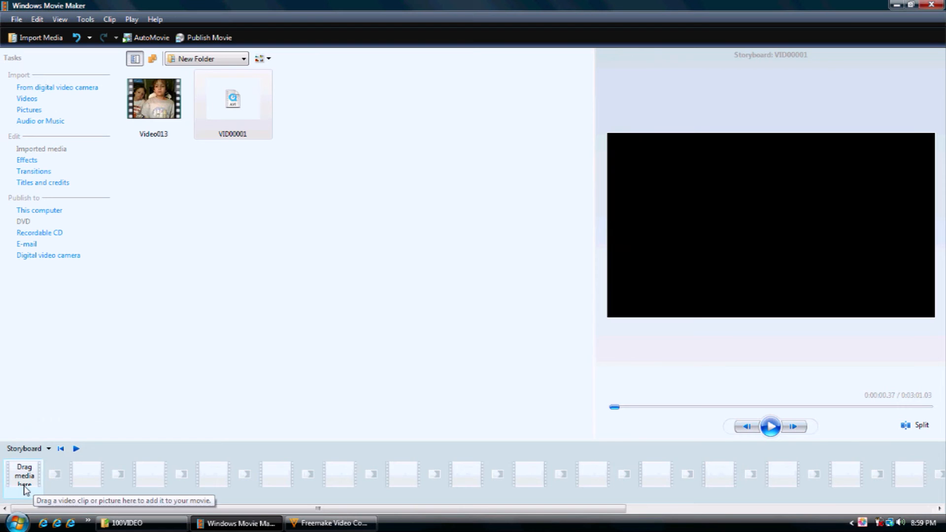
pyautogui.click(48, 448)
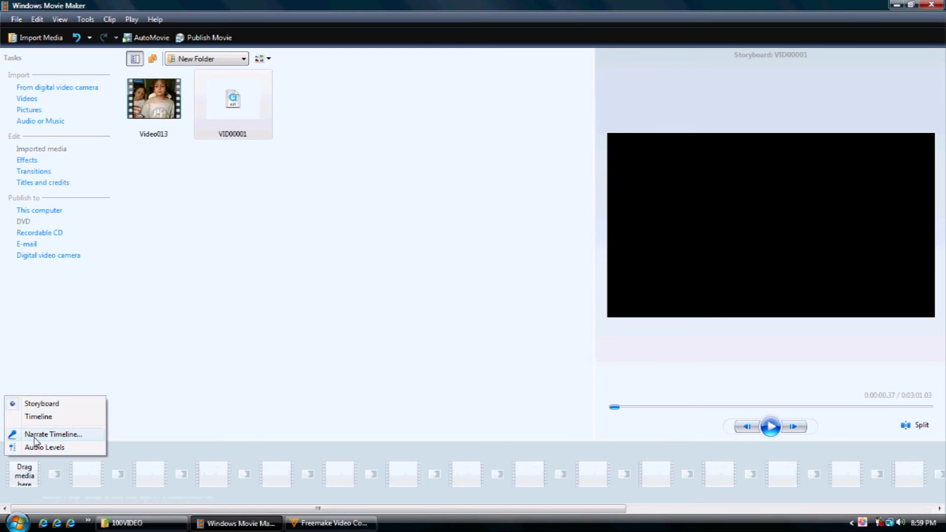
pyautogui.click(38, 416)
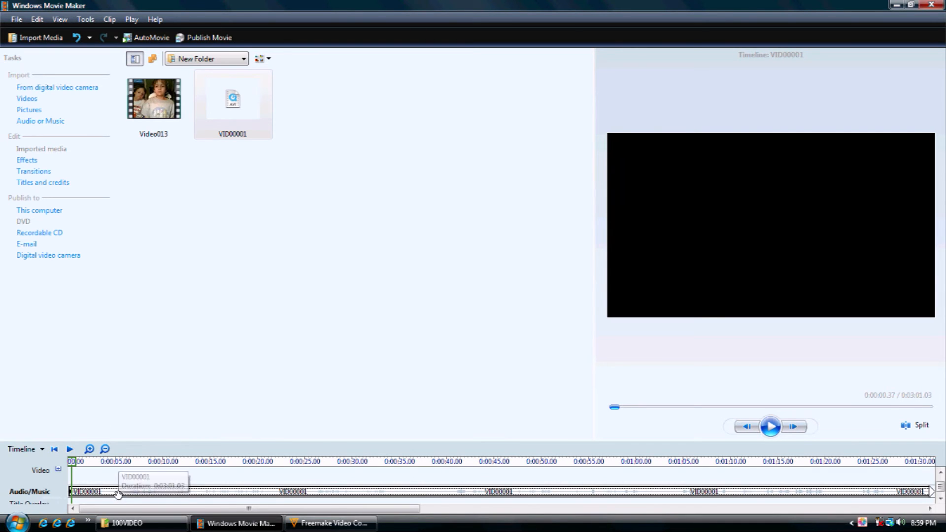
# - Remove the VID00001 clip from the Audio/Music track via its right-click menu
pyautogui.rightClick(117, 491)
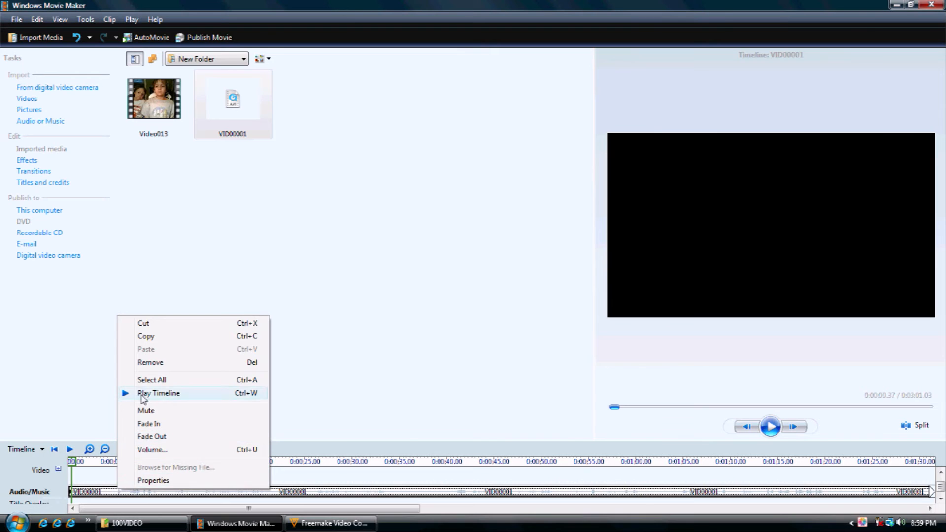
pyautogui.click(150, 362)
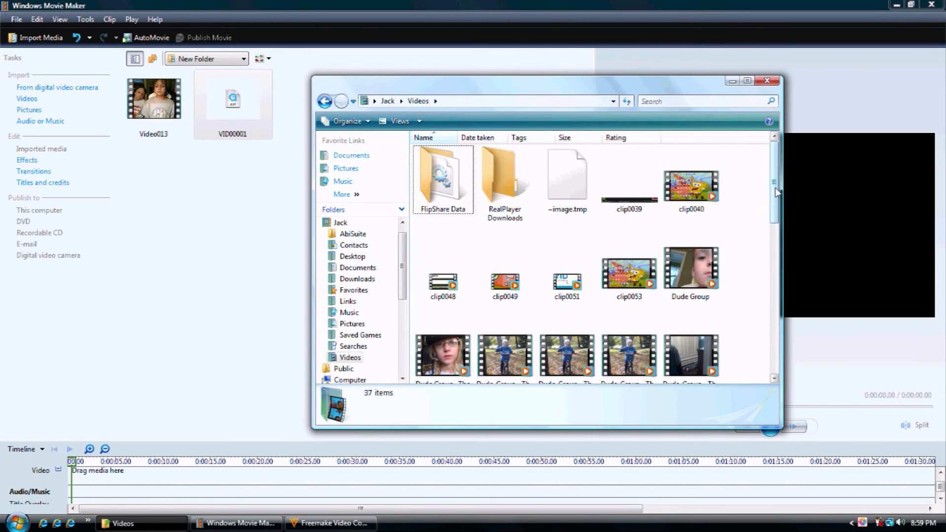
# - Find the converted VID00001 WMV file in Videos and drag it into Movie Maker's imported media
pyautogui.scroll(-3)
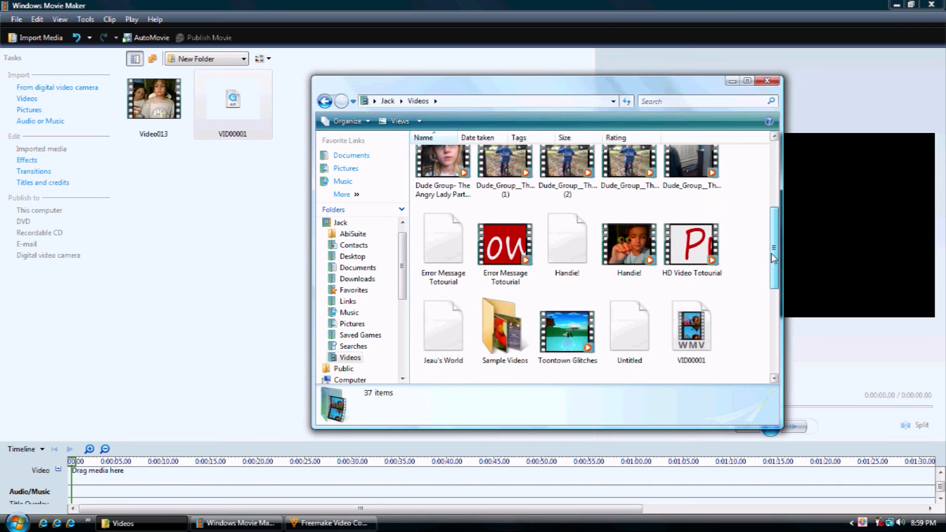
pyautogui.scroll(-3)
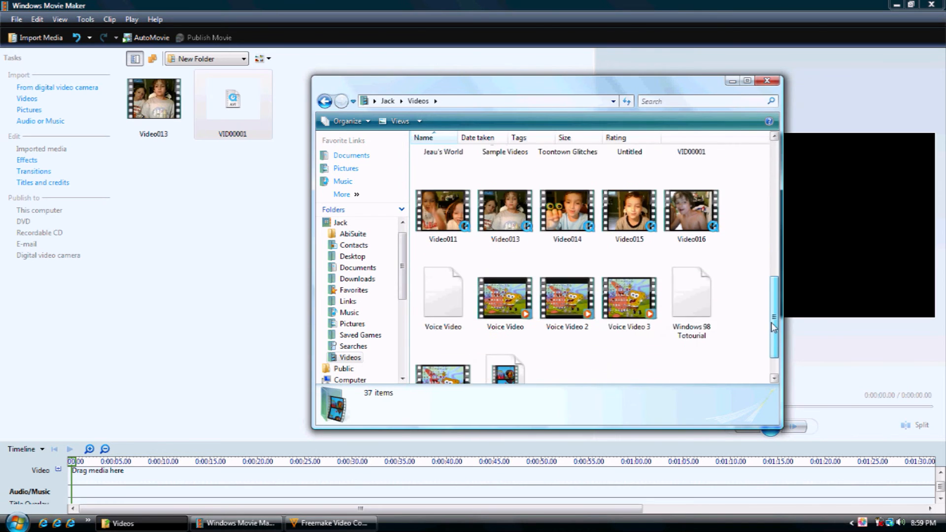
pyautogui.scroll(-3)
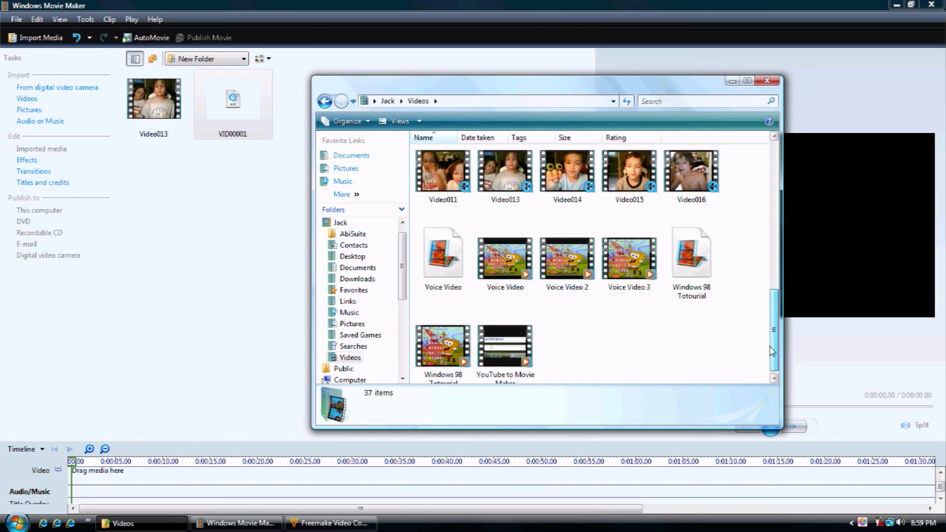
pyautogui.scroll(-3)
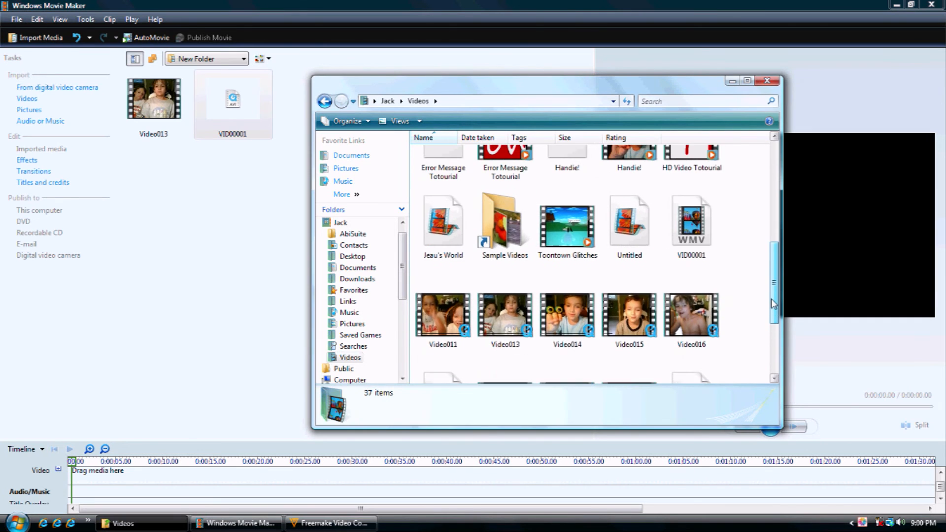
pyautogui.scroll(-3)
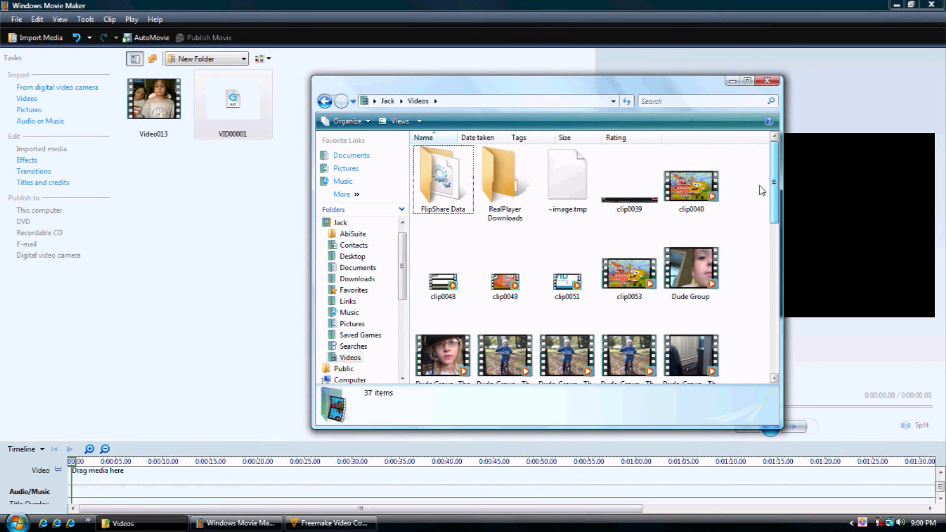
pyautogui.scroll(-3)
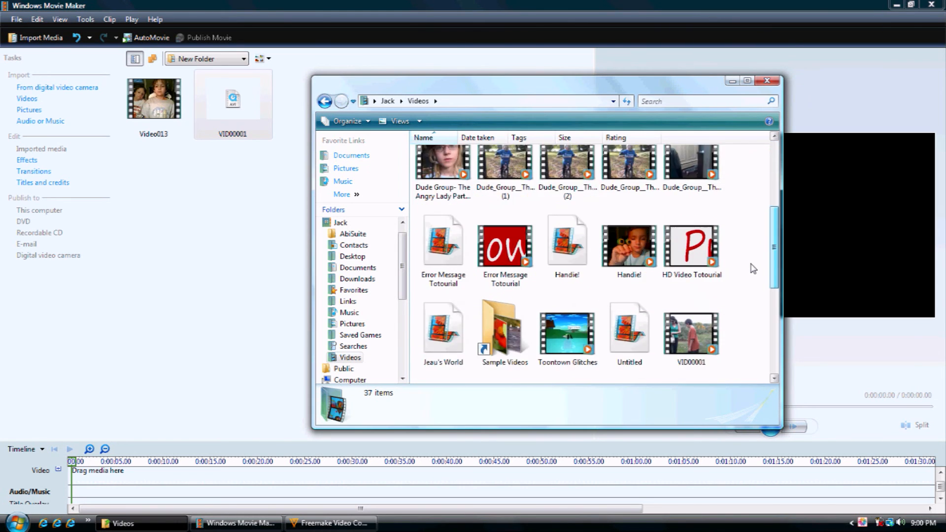
pyautogui.scroll(-3)
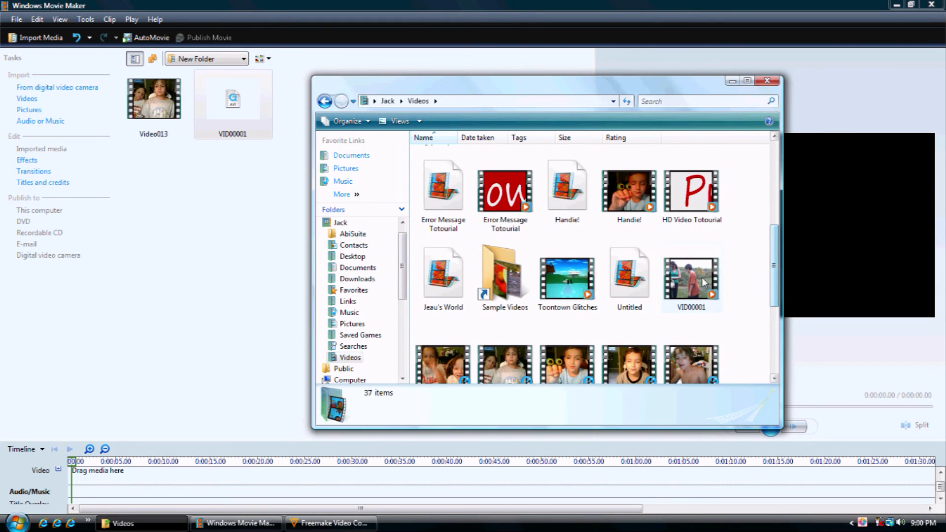
pyautogui.click(692, 275)
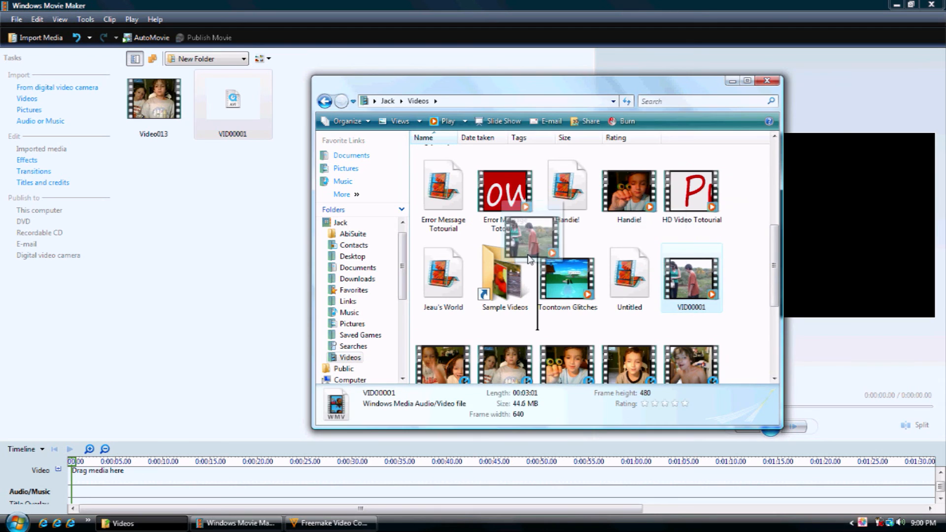
pyautogui.click(767, 80)
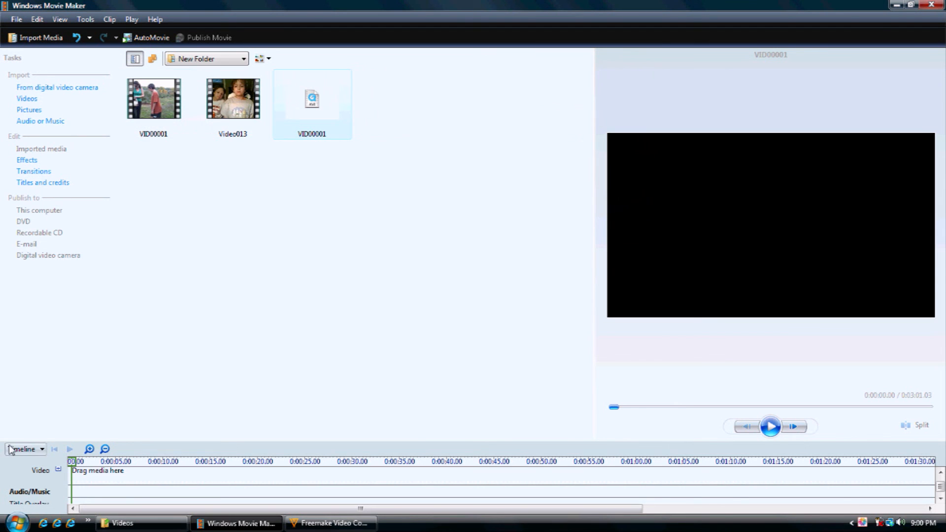
# - Switch to Storyboard view, place VID00001 in the first slot, then play and pause the preview
pyautogui.click(26, 449)
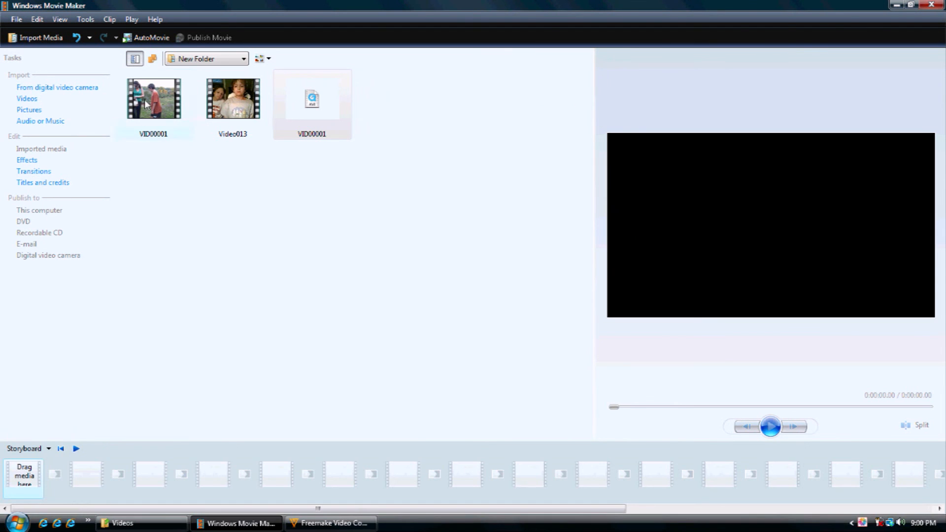
pyautogui.moveTo(153, 98); pyautogui.dragTo(24, 474)
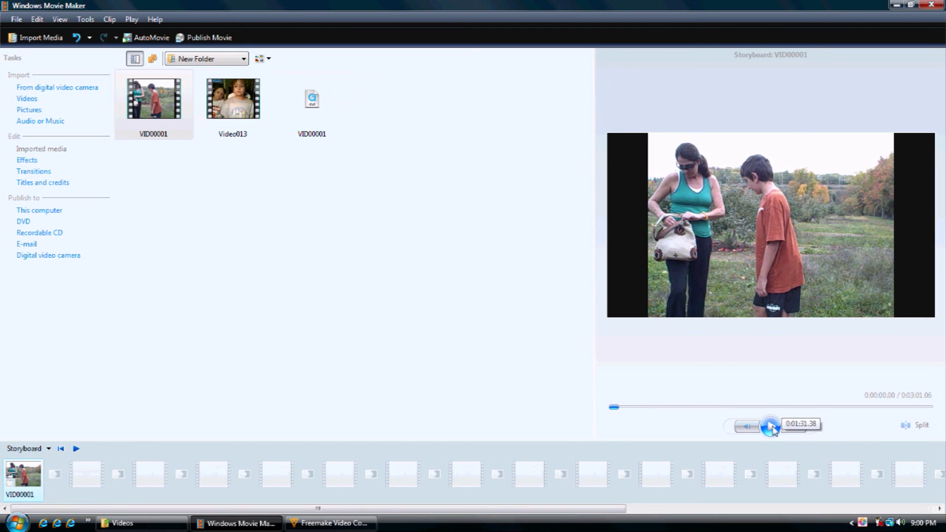
pyautogui.click(772, 427)
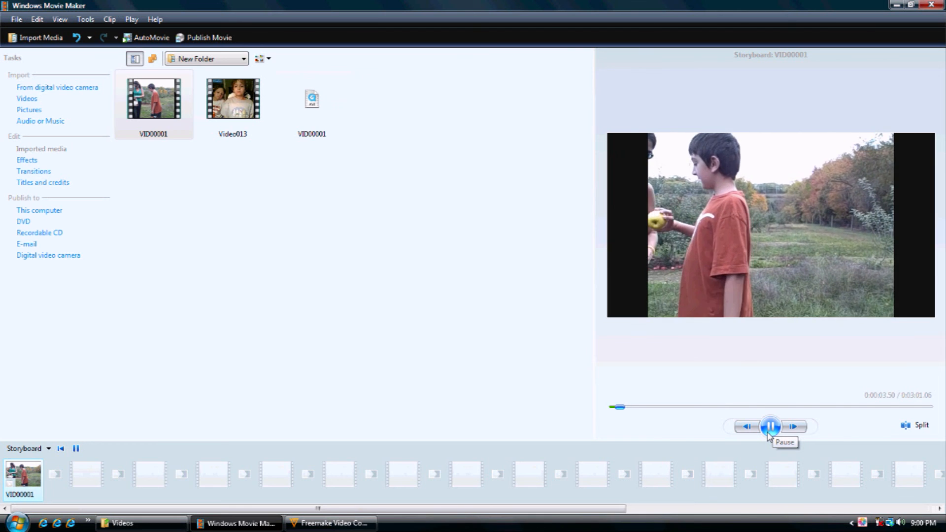
pyautogui.click(771, 427)
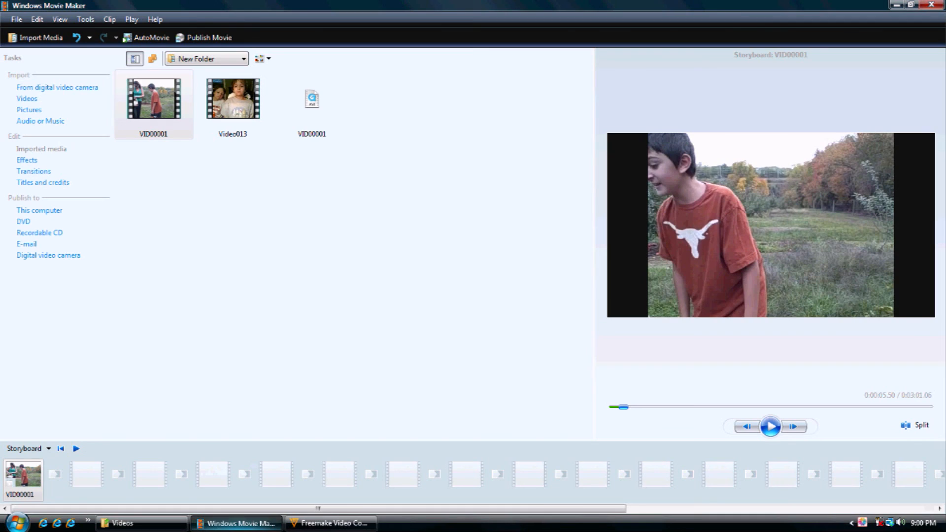
pyautogui.moveTo(275, 191)
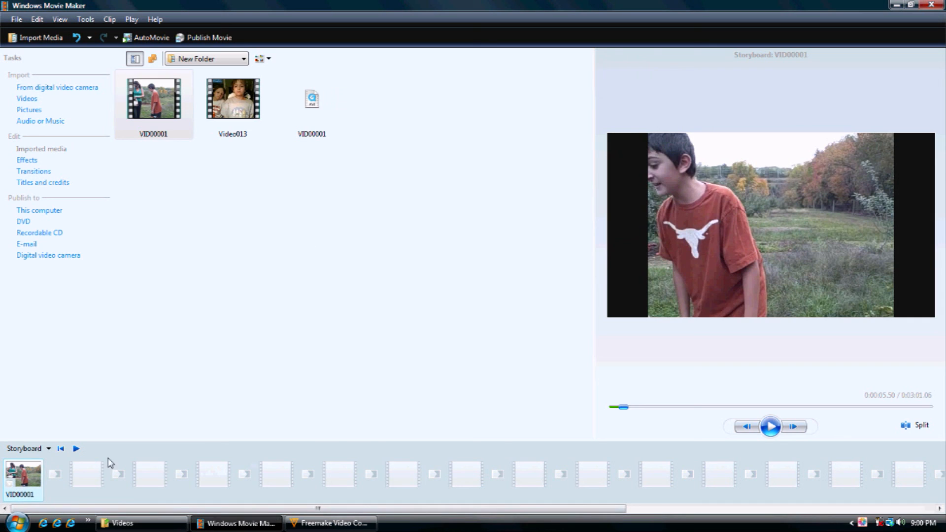
pyautogui.moveTo(269, 346)
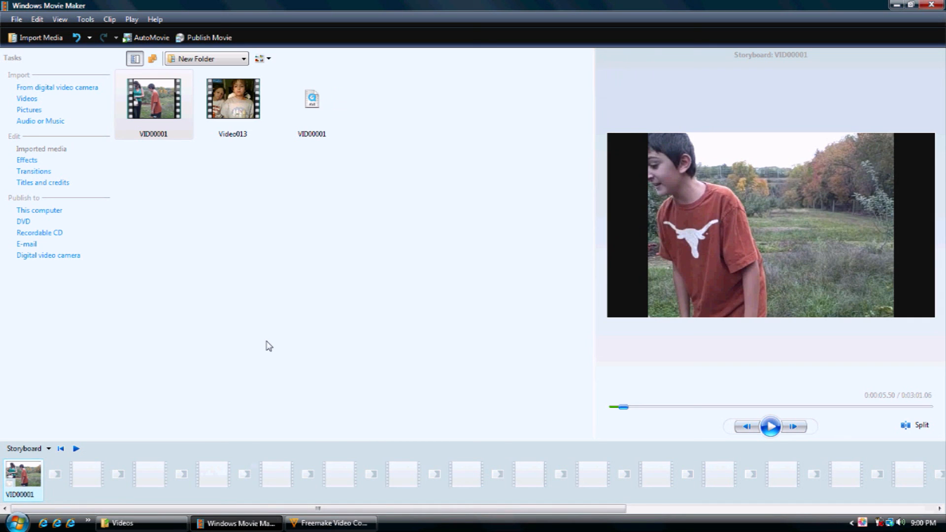